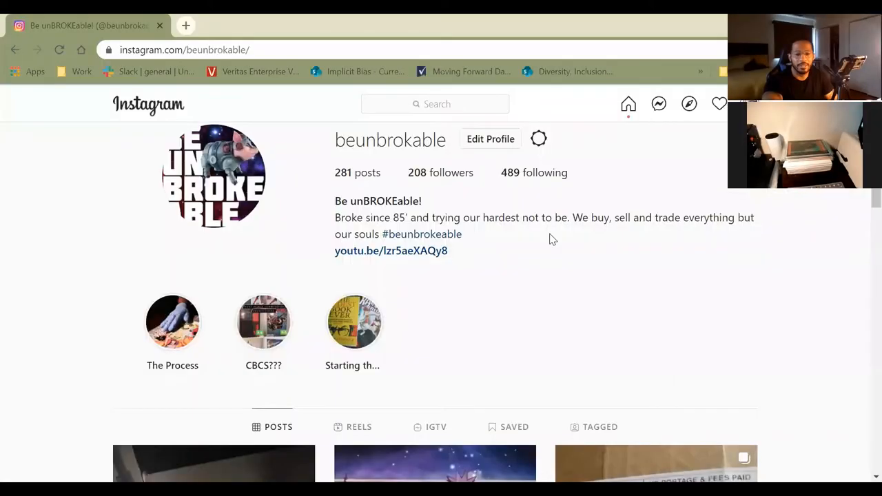
mouse_move(264, 321)
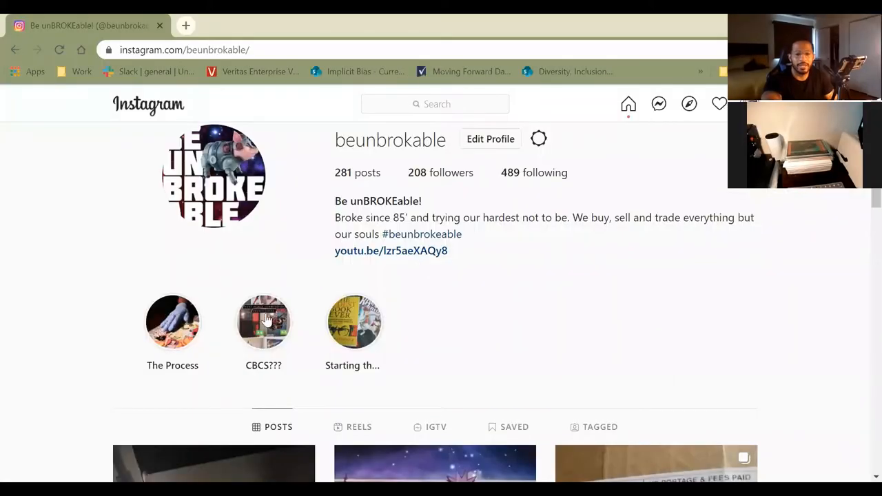
View the 'CBCS???' highlight showing the comic submission grade predictions (9.2, 9.6, 9.8)
left_click(264, 323)
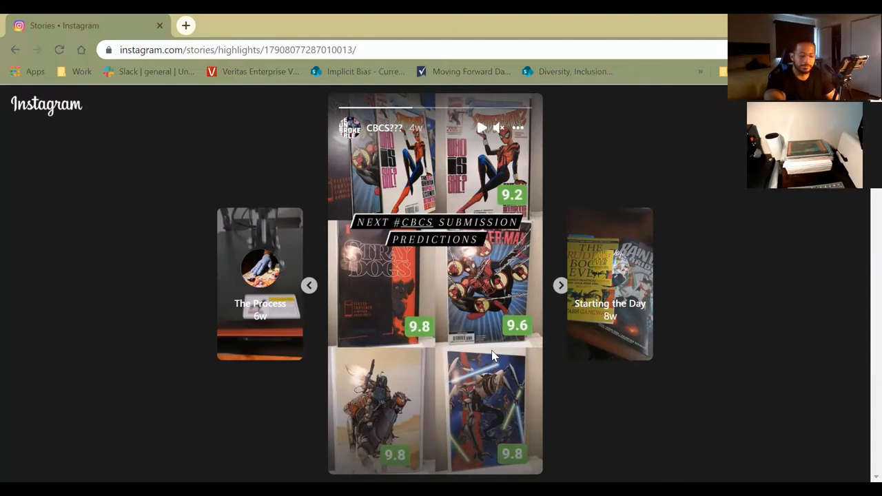
left_click(481, 127)
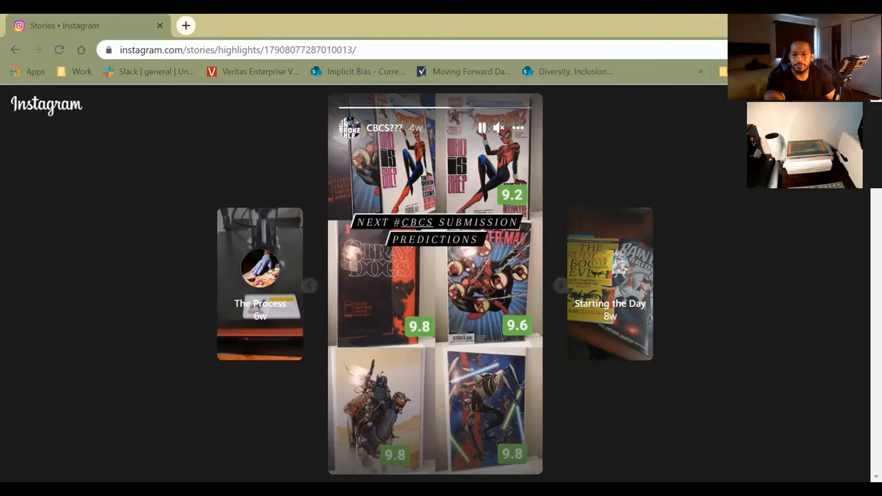